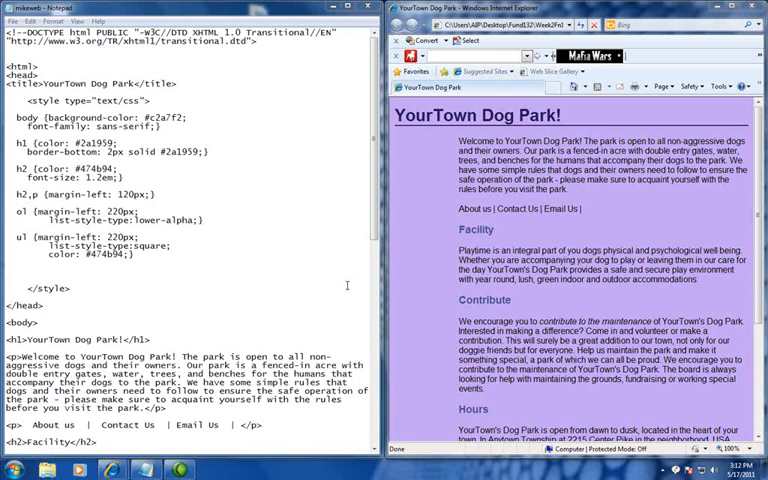
mouse_move(278, 290)
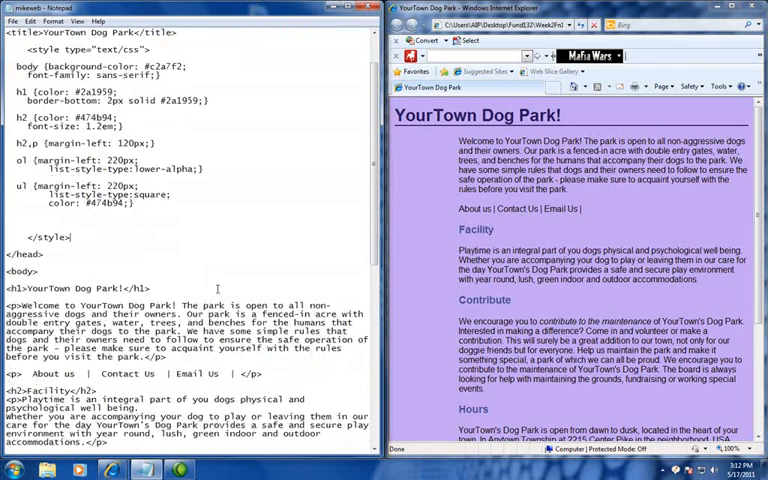
Wrap About us and Contact Us in links to about.html and contact.html in the navigation paragraph.
scroll("down", 3)
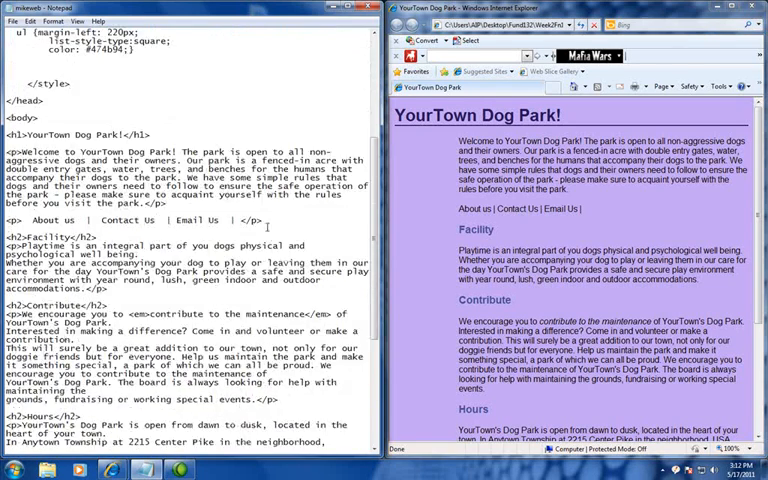
triple_click(130, 220)
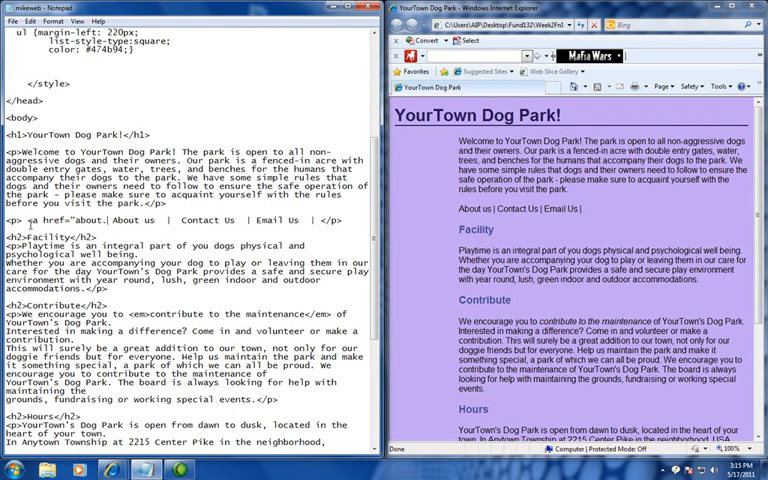
type(".html\">")
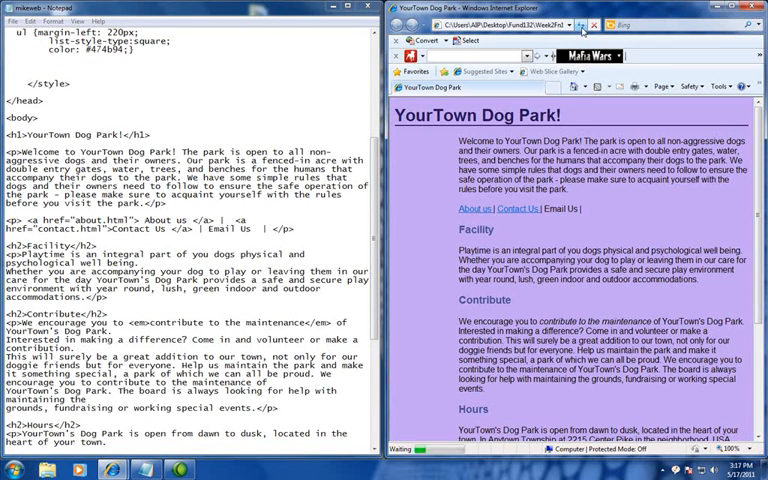
mouse_move(474, 208)
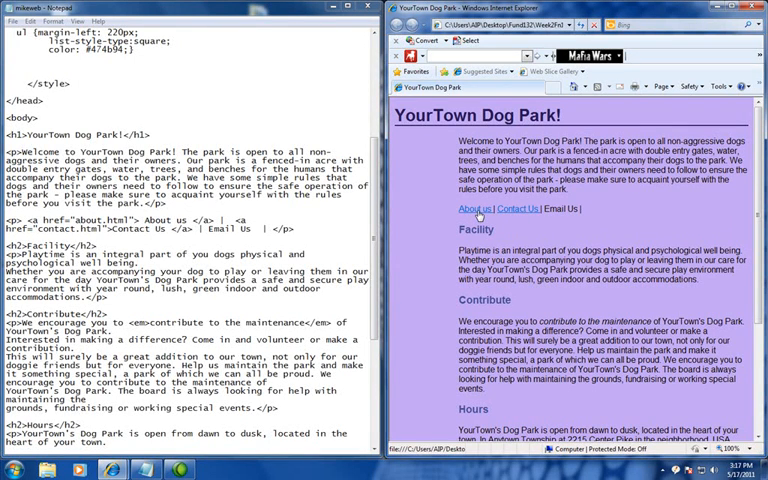
left_click(472, 208)
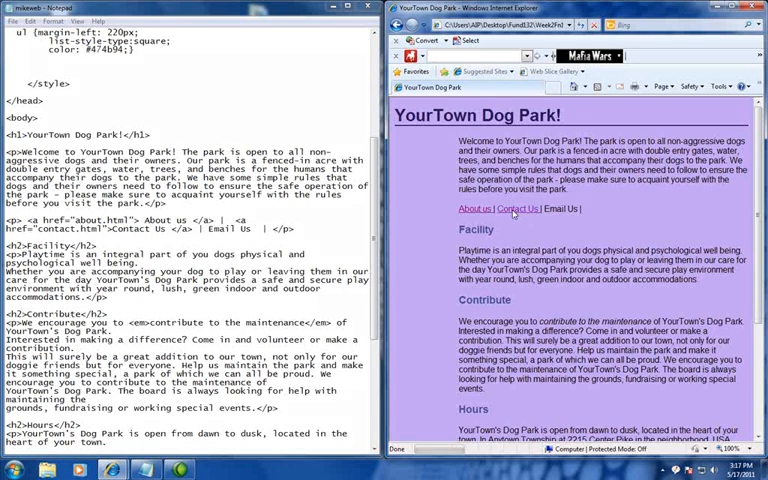
left_click(516, 208)
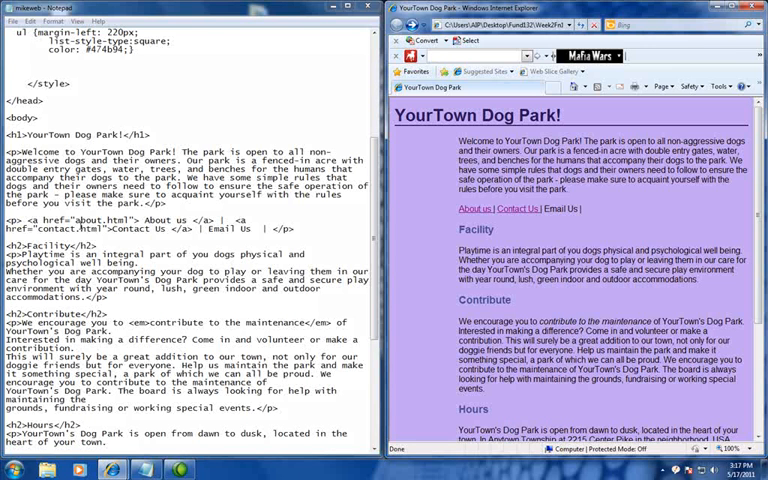
double_click(78, 228)
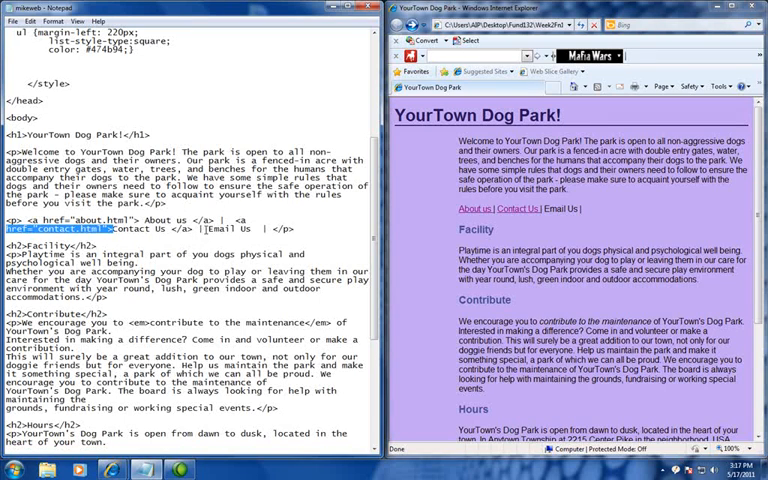
left_click(208, 228)
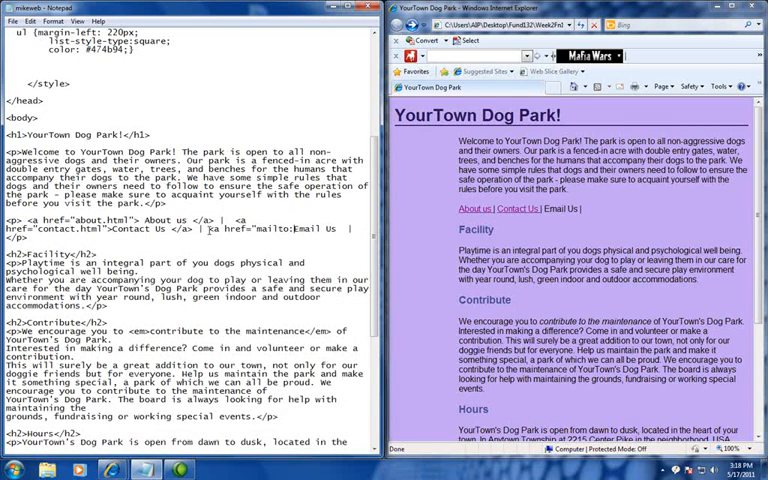
Fill the Email Us link's mailto href with the demo email address.
type("demo@dog.com\">")
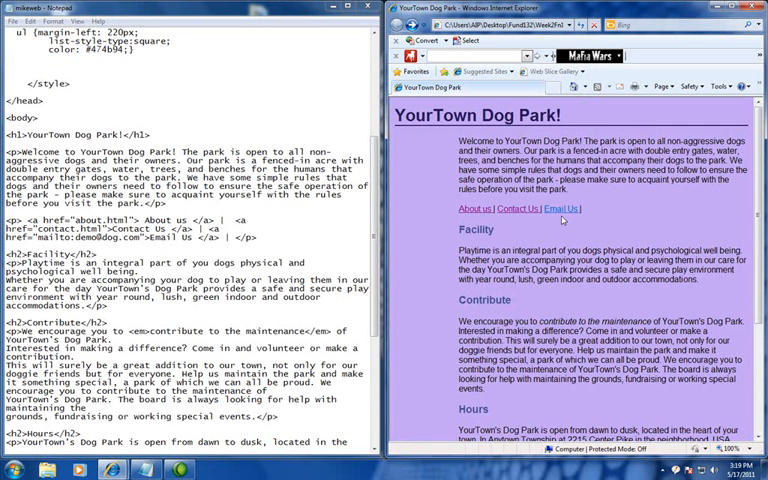
mouse_move(560, 208)
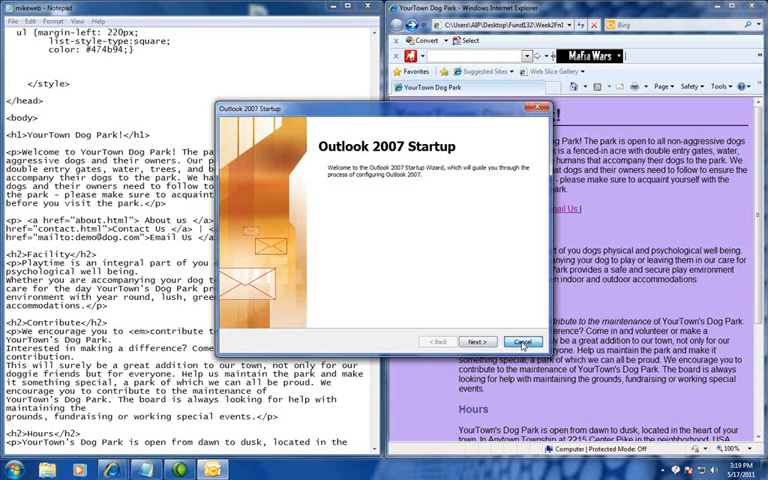
left_click(524, 342)
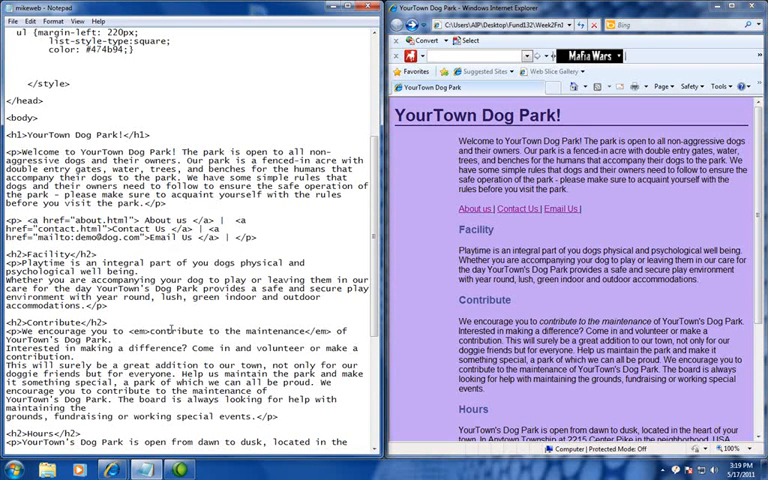
scroll("down", 3)
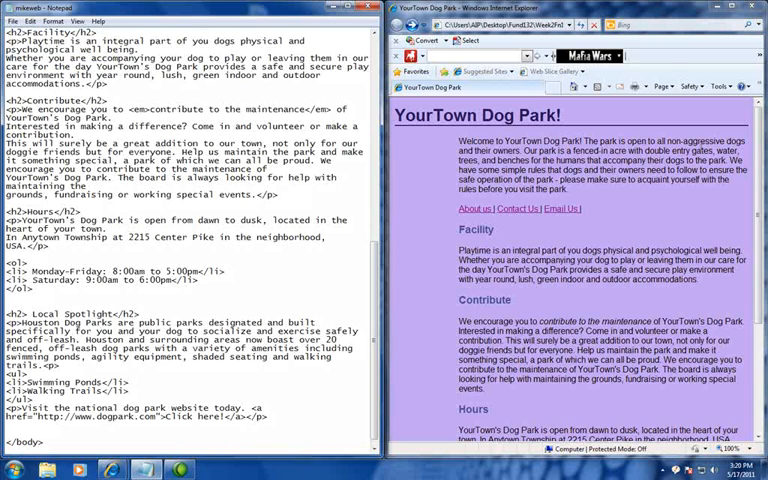
scroll("down", 3)
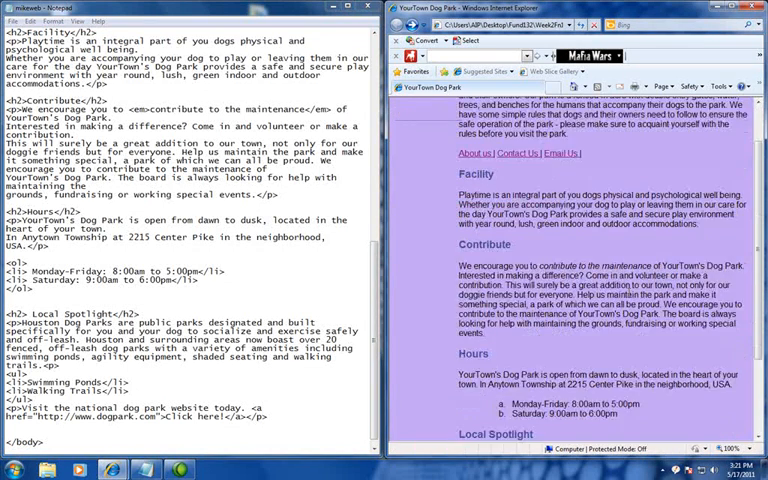
scroll("down", 3)
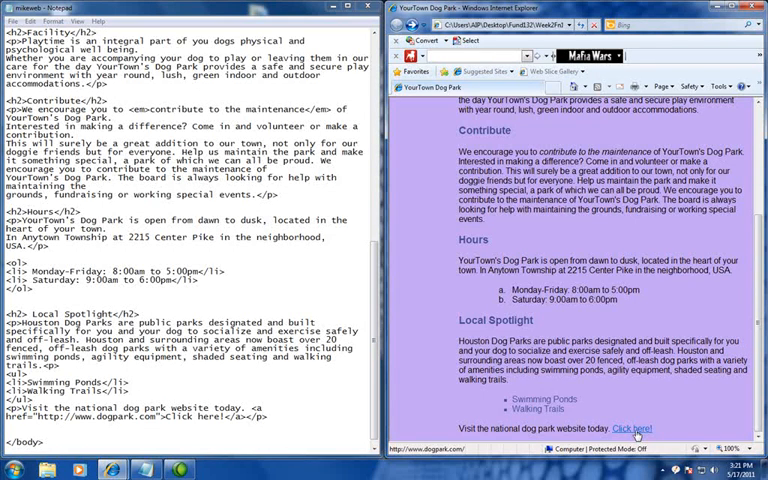
left_click(630, 428)
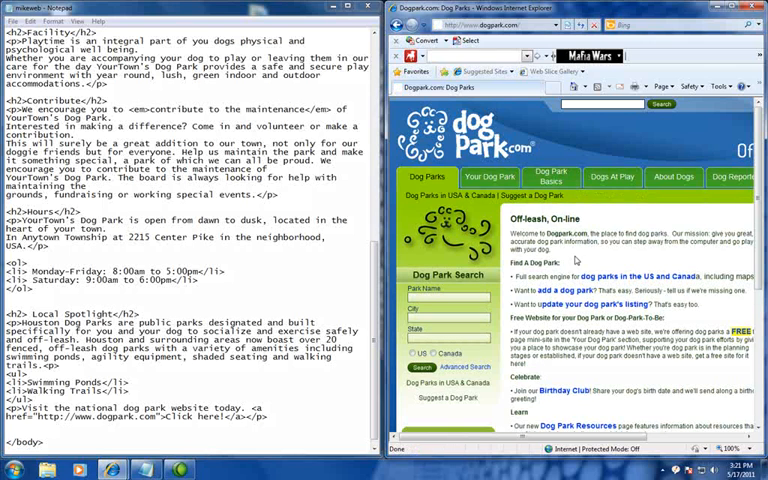
left_click(488, 176)
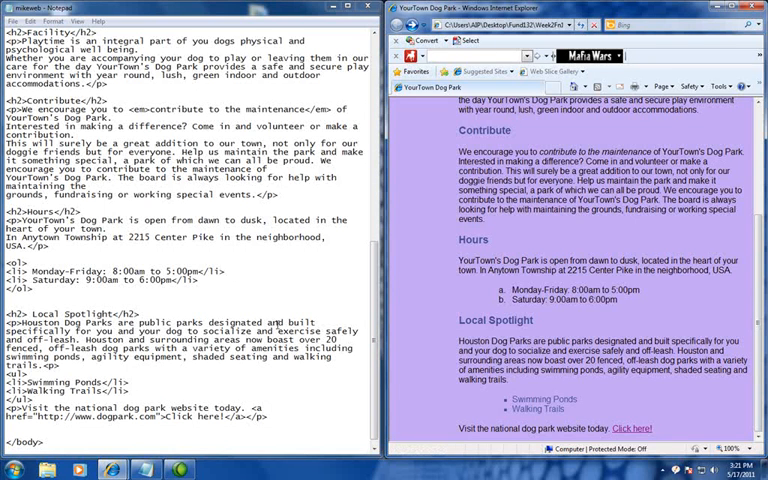
mouse_move(430, 228)
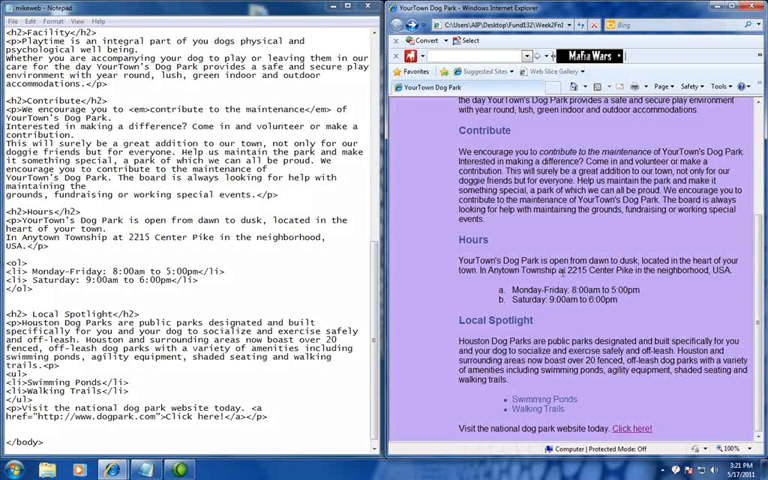
scroll("up", 3)
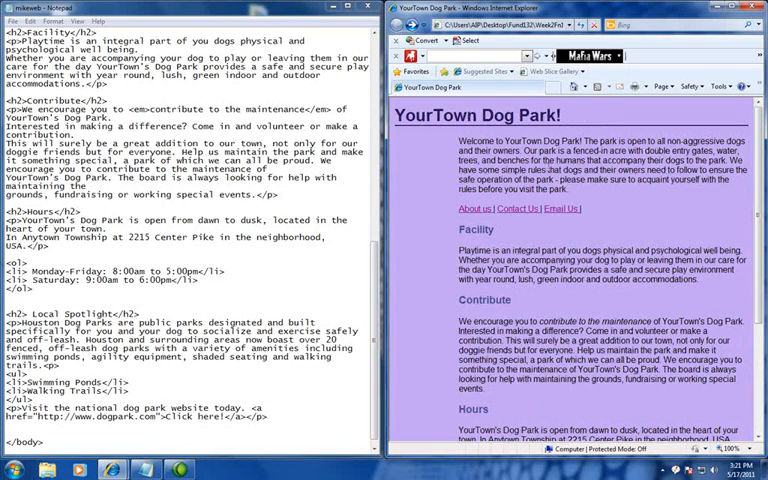
scroll("down", 3)
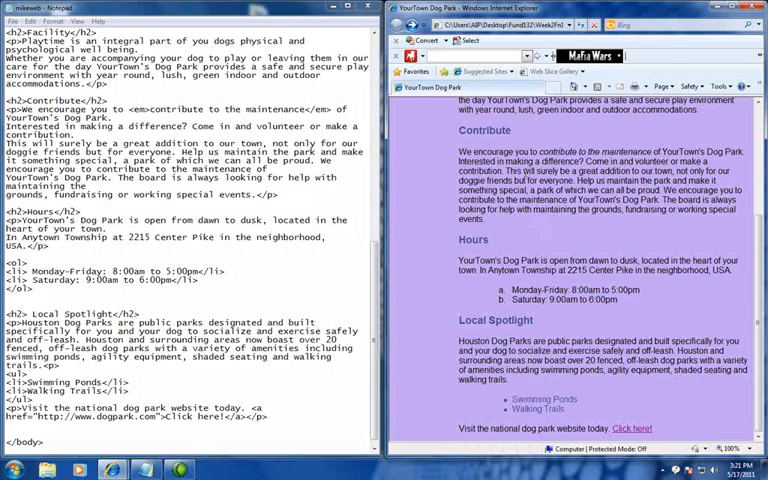
scroll("up", 3)
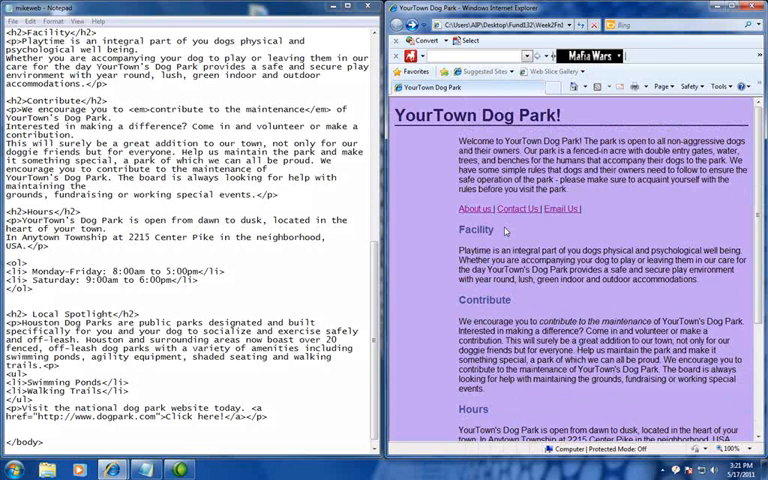
scroll("down", 3)
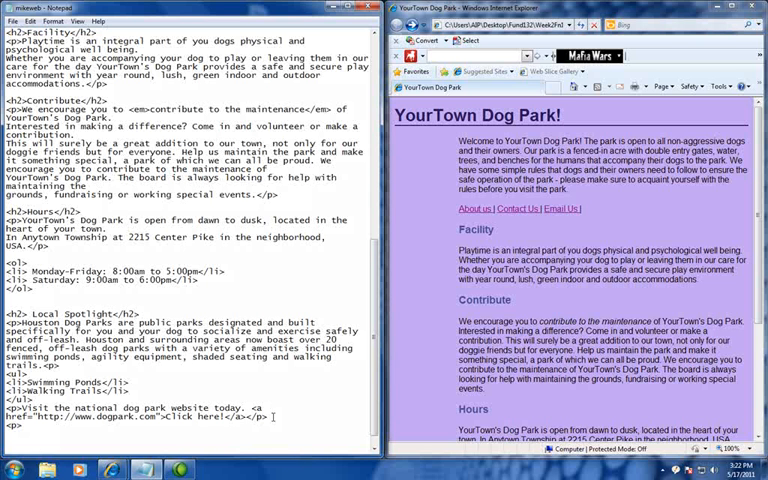
End the source with a paragraph linking 'Goto the top of the page' to #top.
type("Goto the top of the")
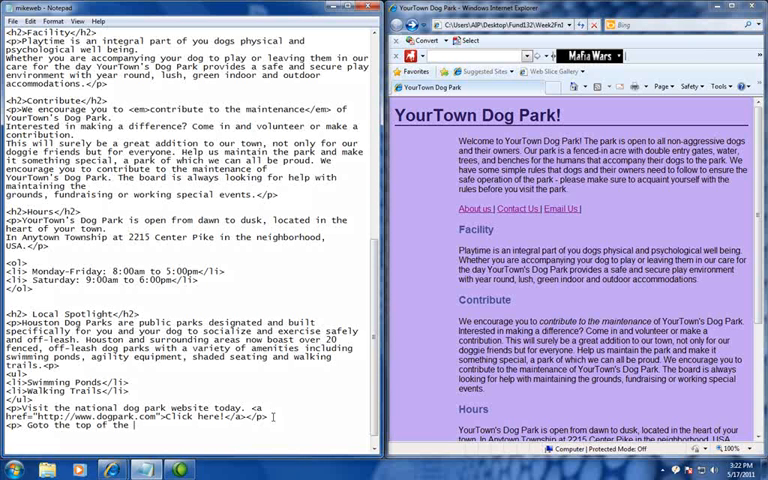
type("<a href=\"#top")
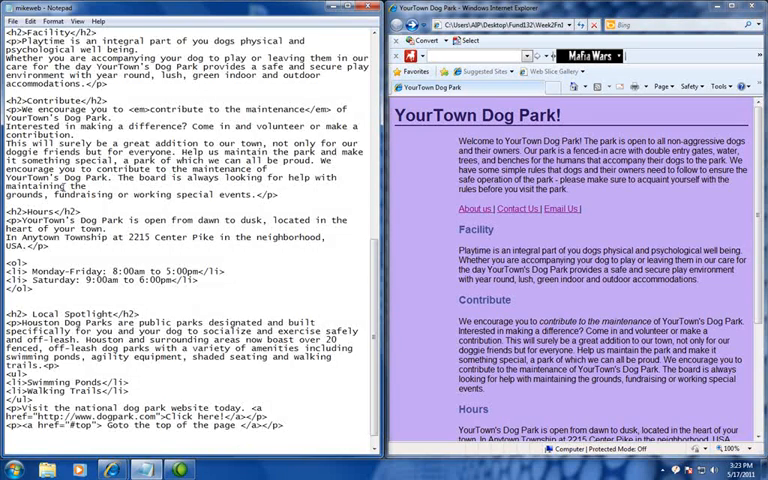
Add an <a name="top"> anchor inside the YourTown Dog Park! h1 heading.
scroll("up", 3)
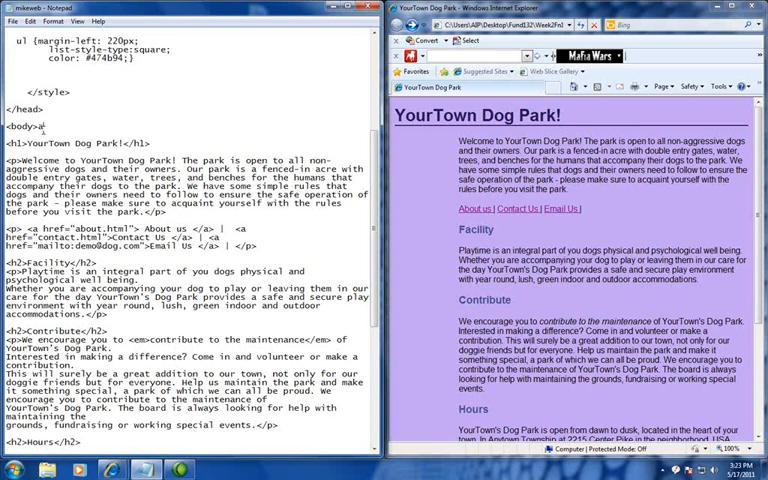
type("na")
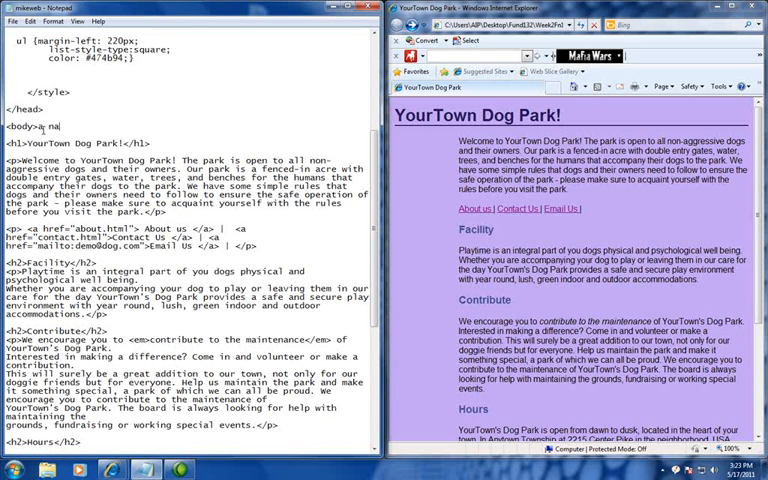
type("me=")
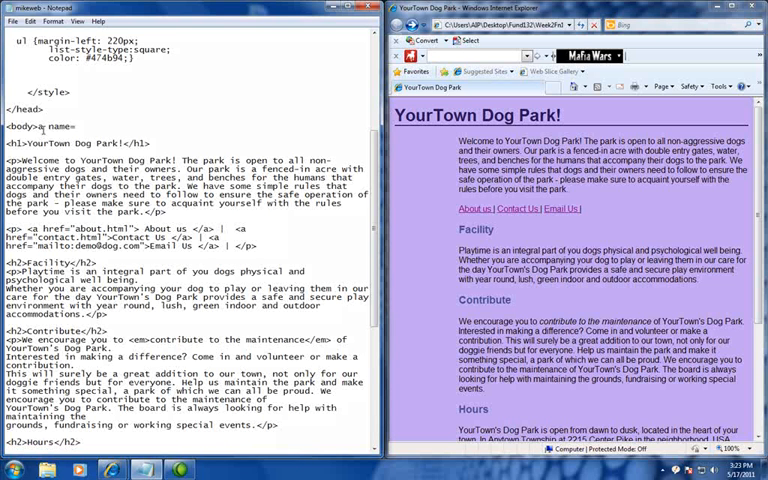
type("top\"></a>")
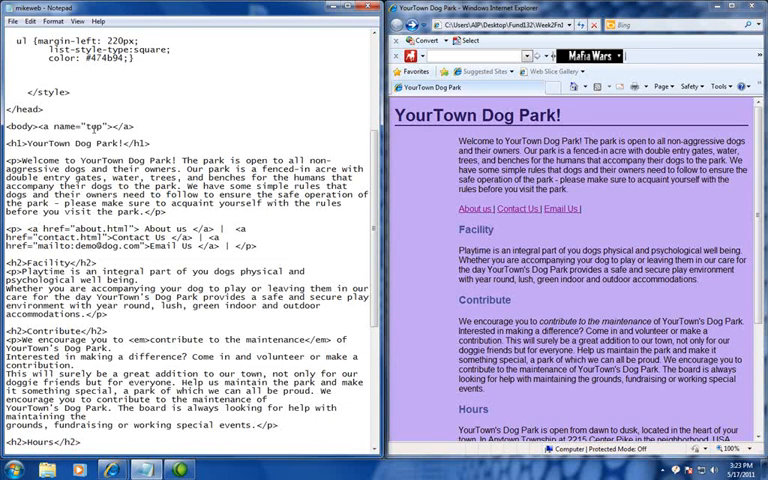
scroll("down", 3)
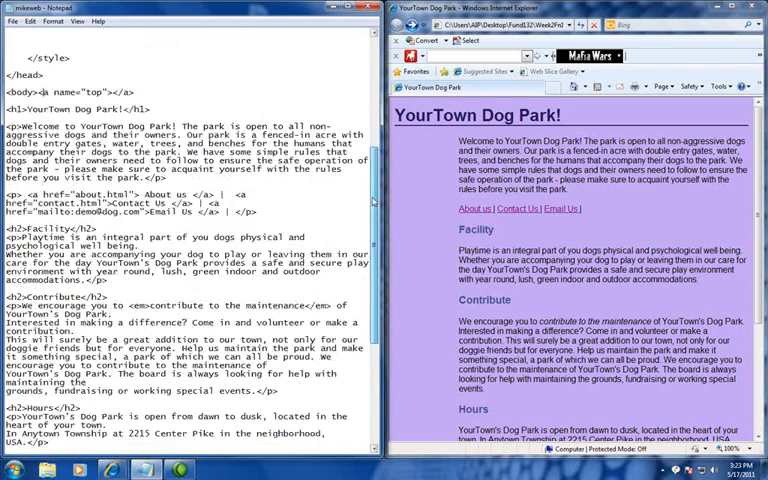
scroll("down", 3)
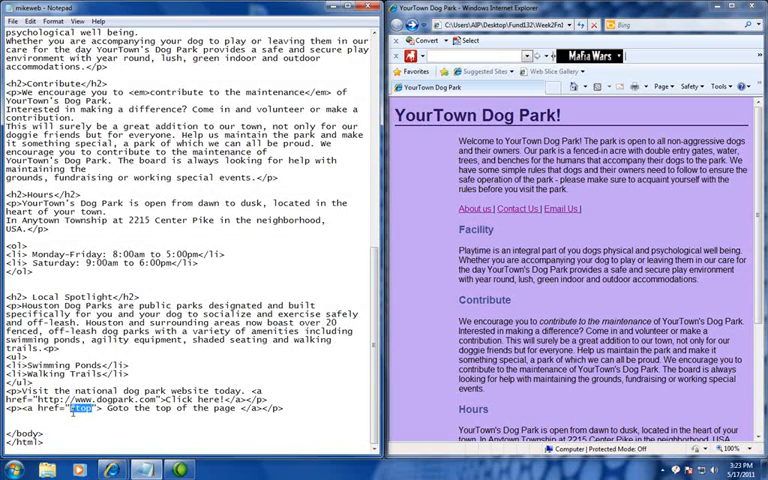
scroll("up", 3)
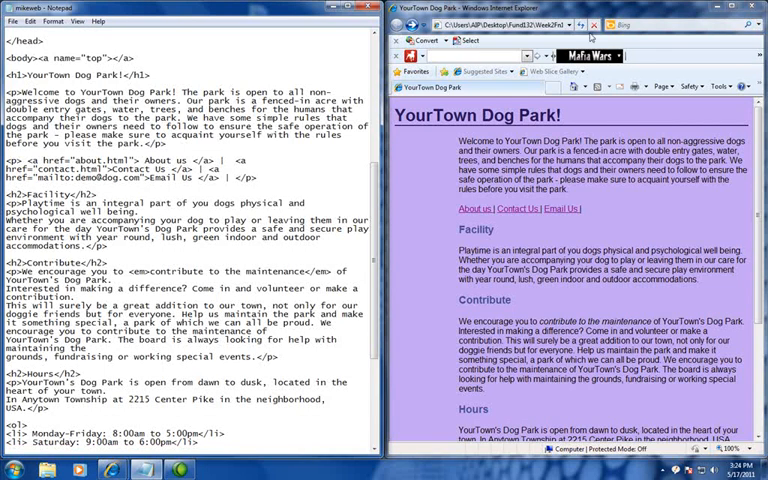
scroll("down", 3)
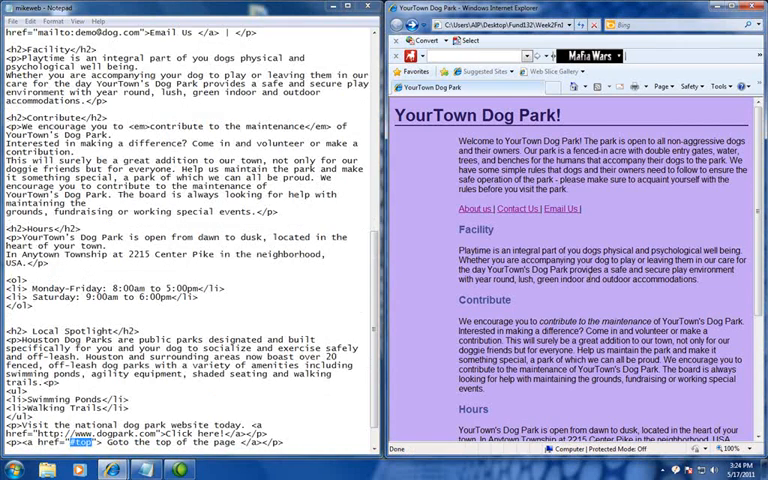
scroll("down", 3)
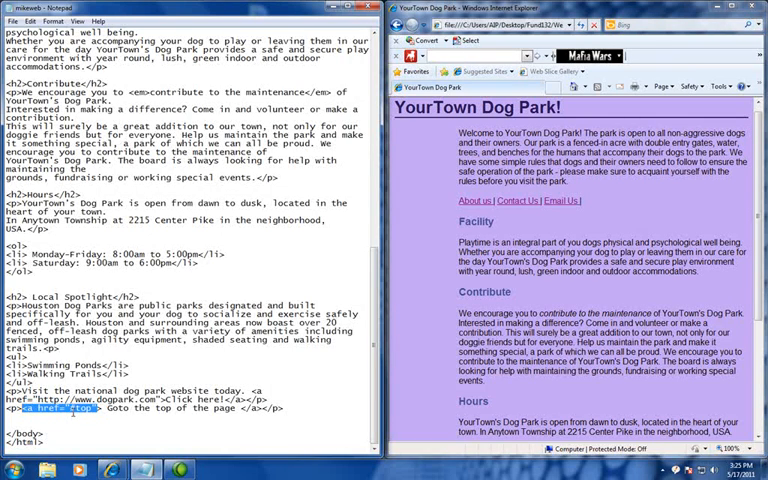
scroll("up", 3)
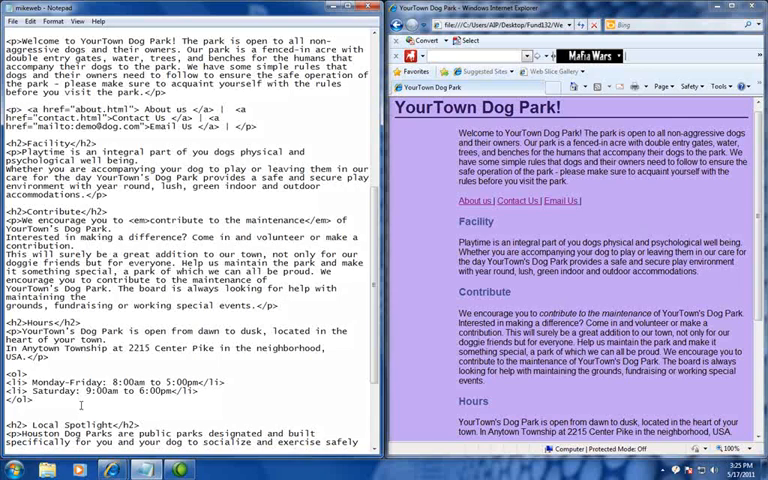
Start an empty 'a { }' rule after the ul rules, selecting the h1 color declaration to reuse.
scroll("up", 3)
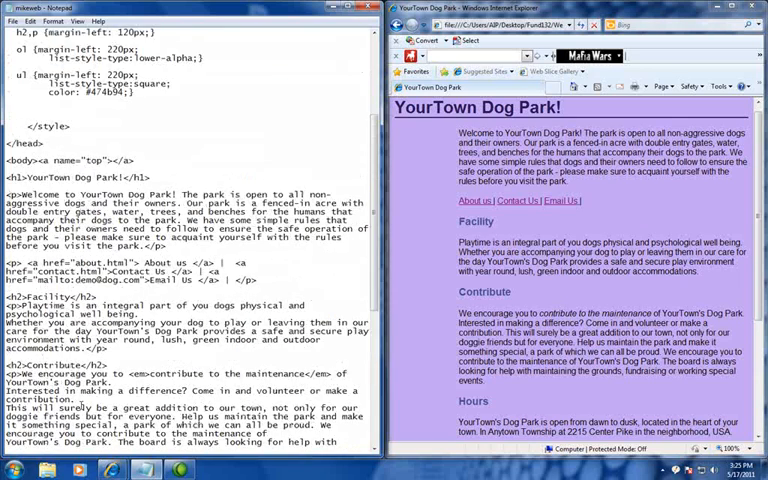
scroll("up", 3)
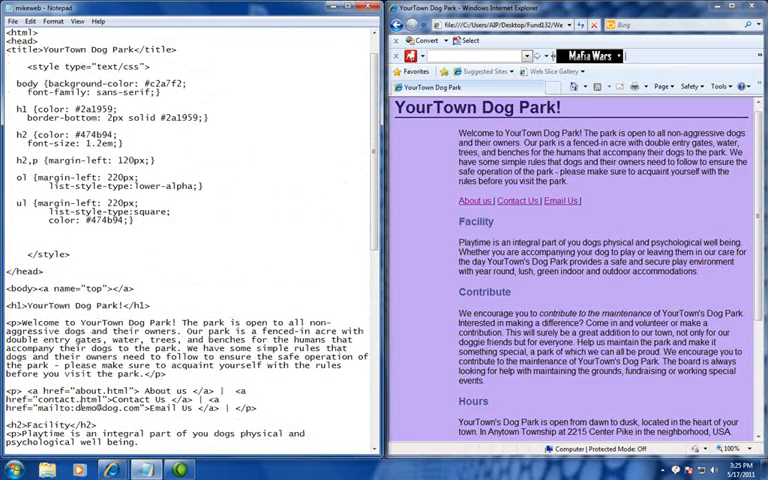
scroll("up", 3)
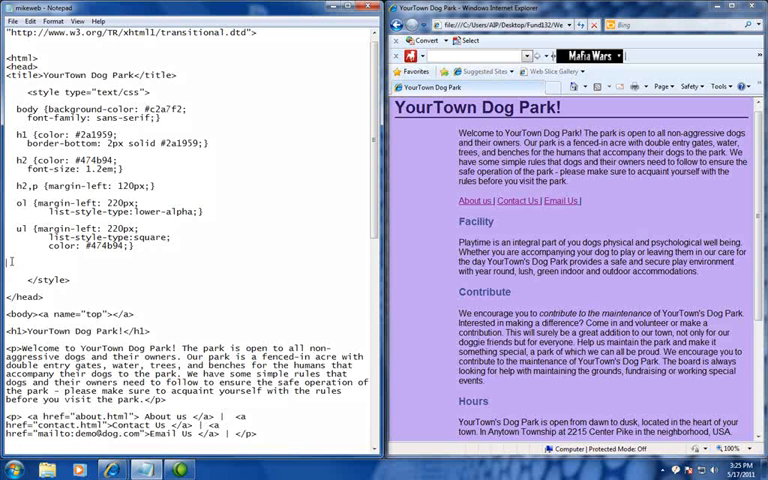
type("a {")
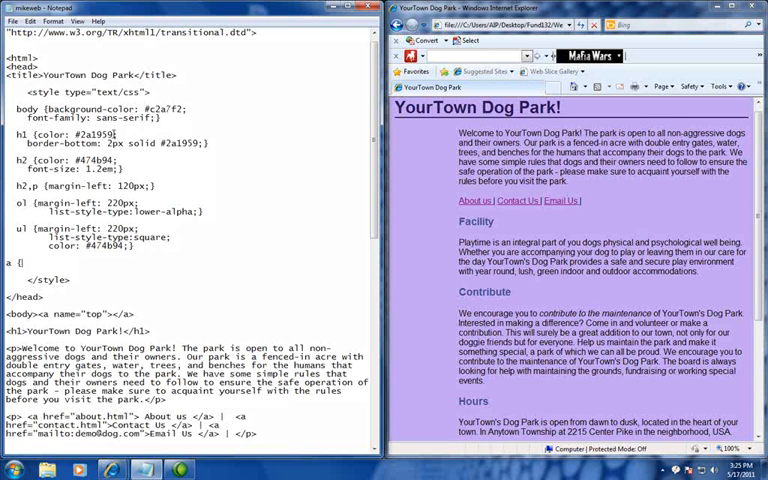
double_click(82, 132)
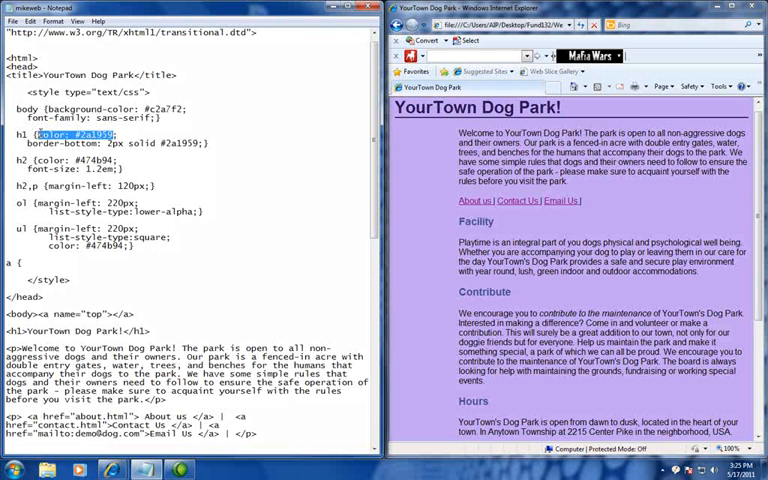